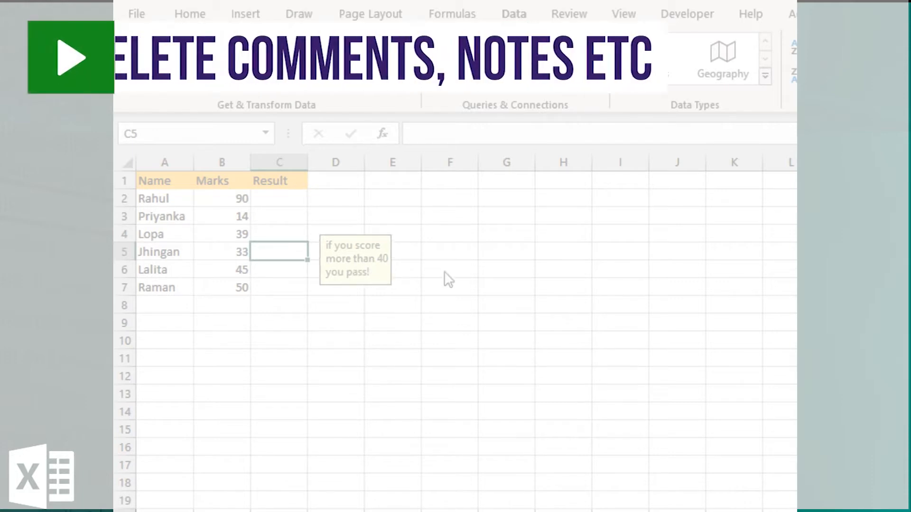
# Step: Look over the Marks sheet and the Review area where the pass-mark popup appears
pyautogui.click(279, 198)
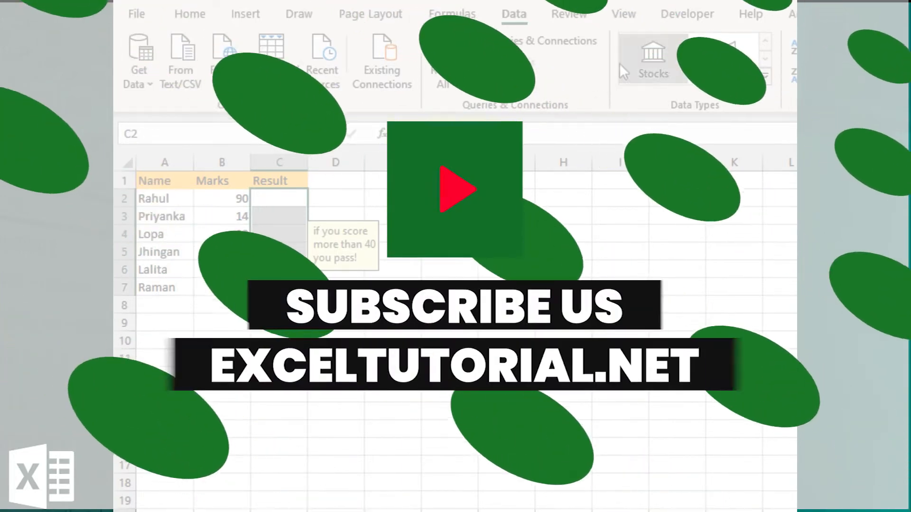
pyautogui.click(568, 15)
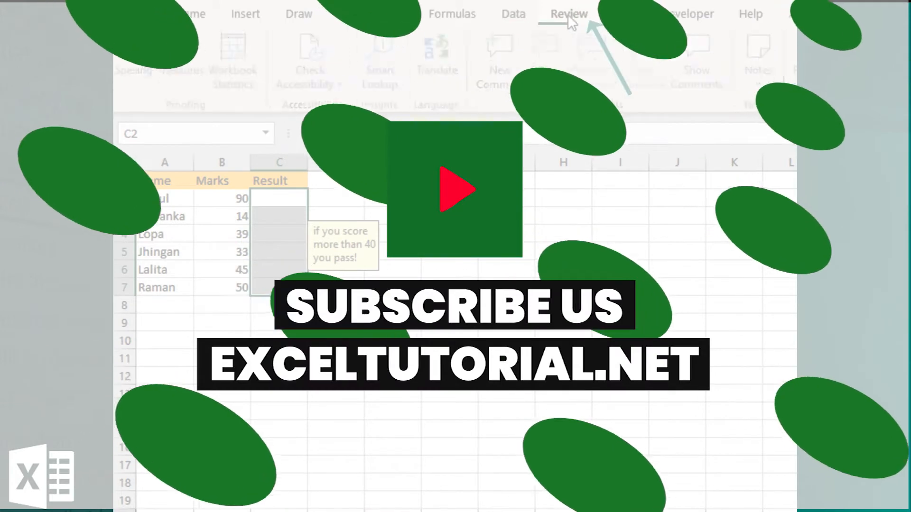
pyautogui.click(568, 14)
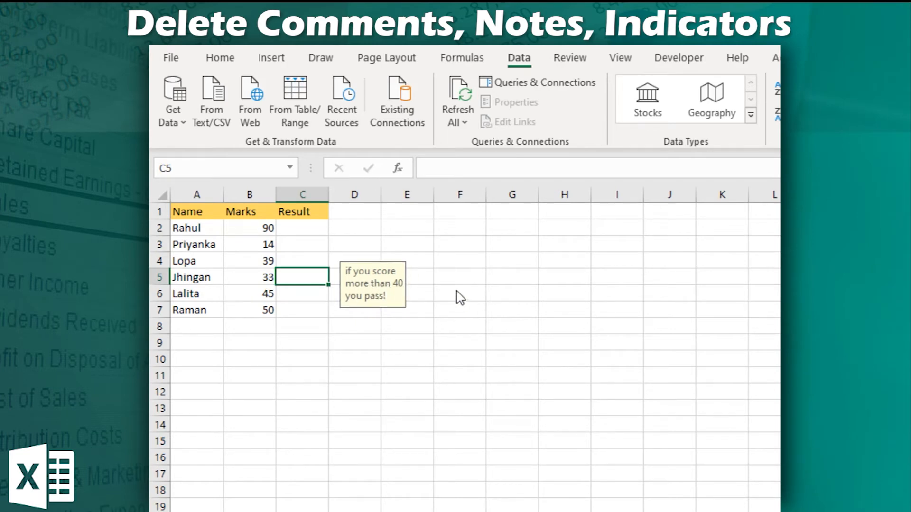
# Step: Select the Result range C2 through C7
pyautogui.click(302, 227)
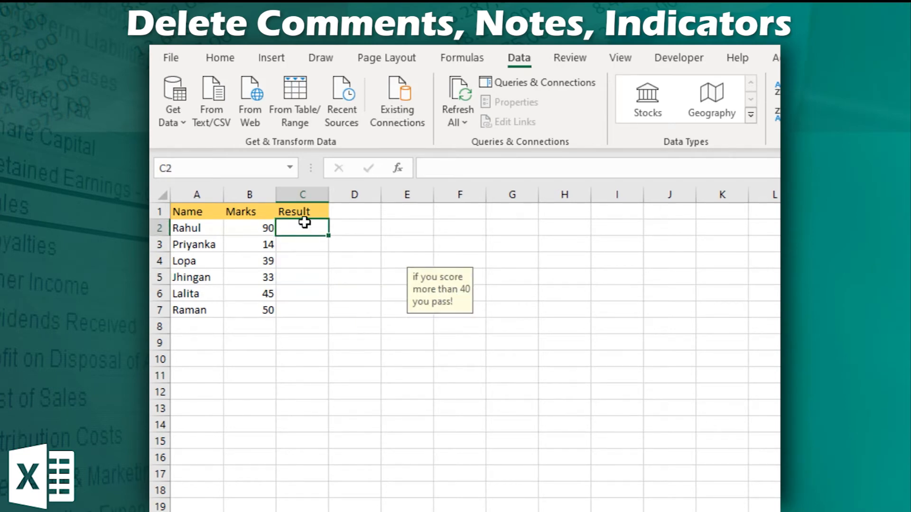
pyautogui.click(302, 325)
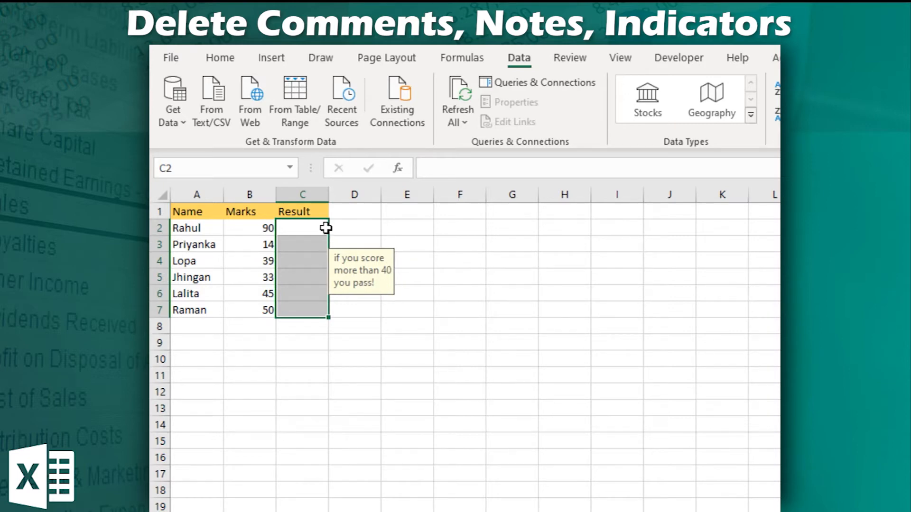
pyautogui.moveTo(321, 224)
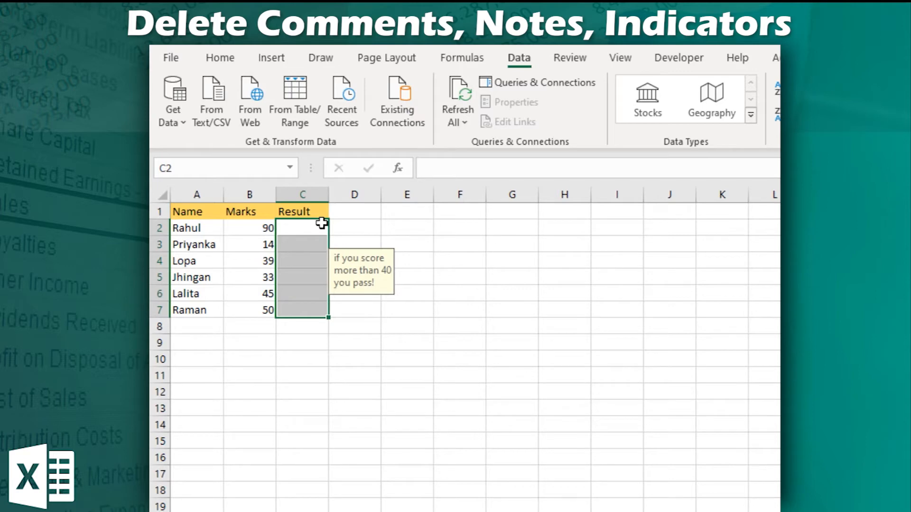
pyautogui.moveTo(328, 276)
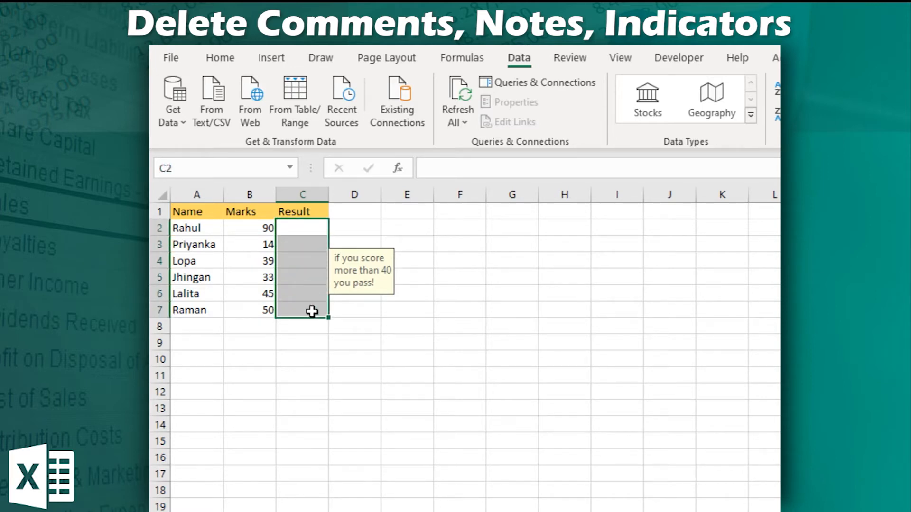
pyautogui.moveTo(550, 101)
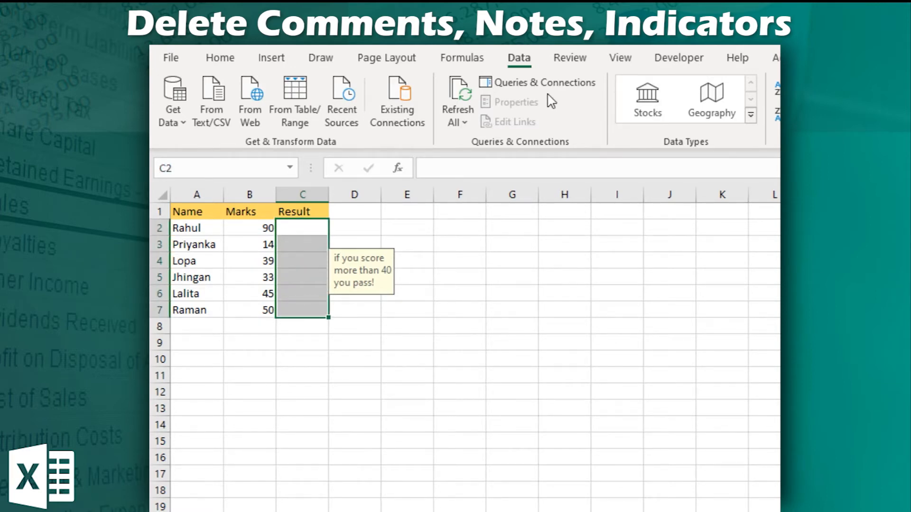
# Step: Browse Delete Comment and the Notes dropdown to see if the popup can be removed there
pyautogui.click(568, 58)
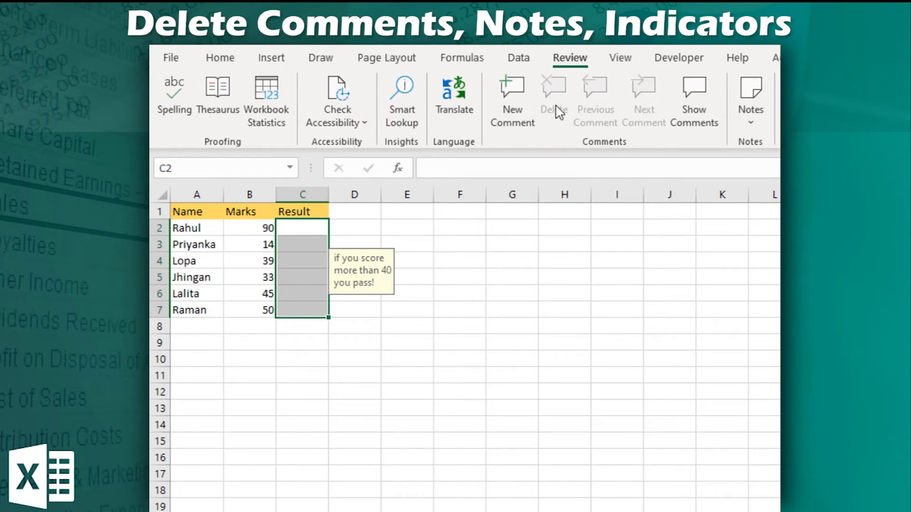
pyautogui.moveTo(559, 122)
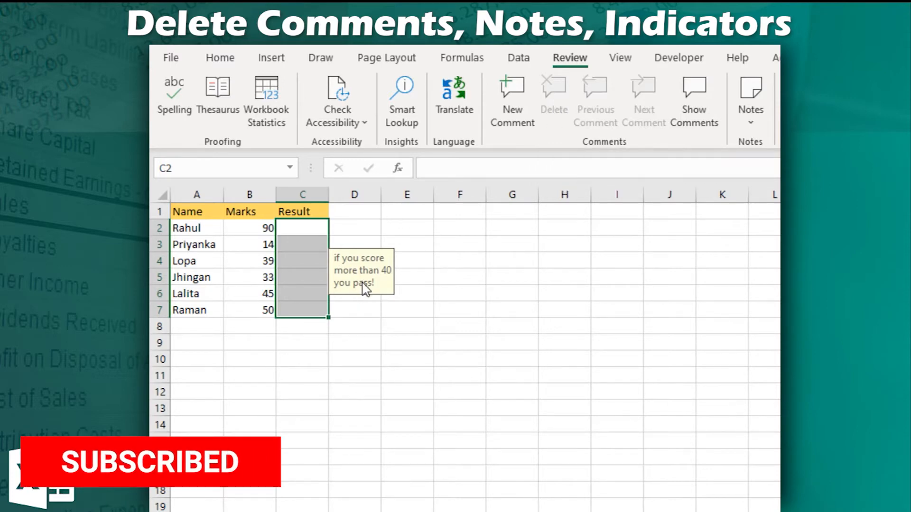
pyautogui.moveTo(382, 282)
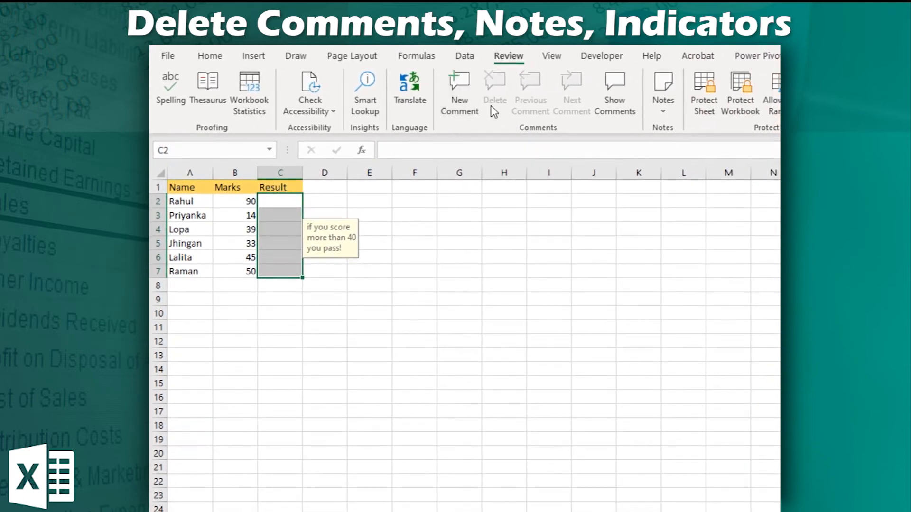
pyautogui.click(662, 93)
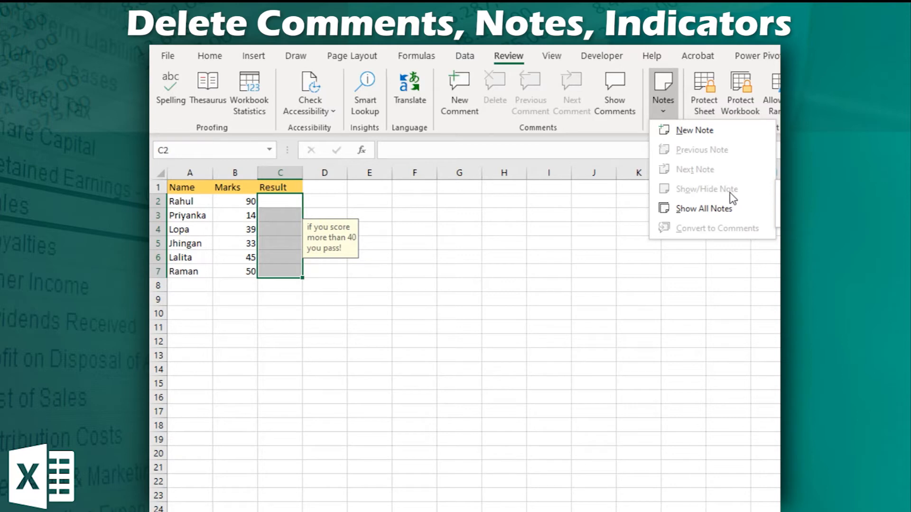
pyautogui.moveTo(693, 177)
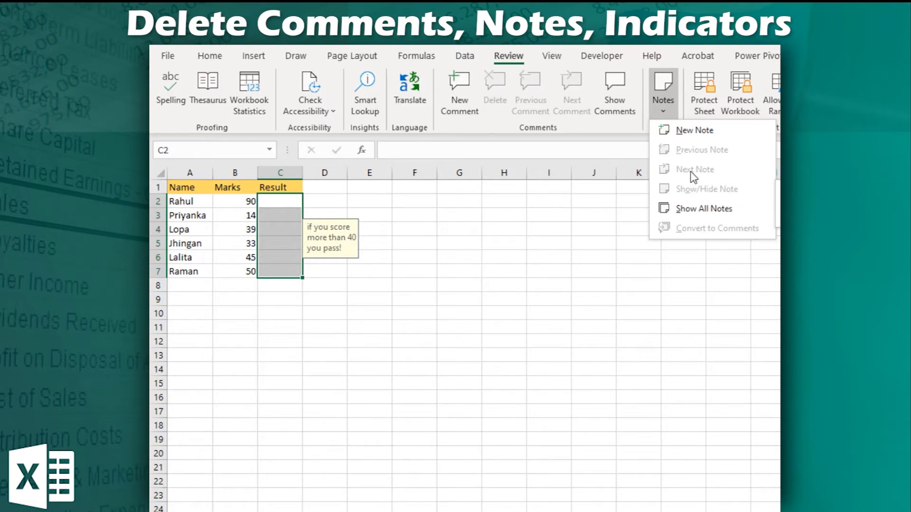
pyautogui.moveTo(477, 134)
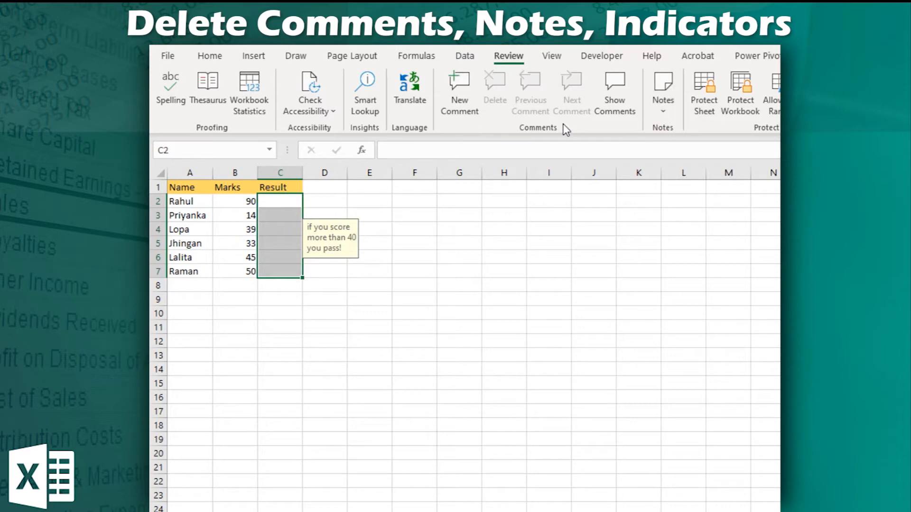
pyautogui.moveTo(561, 116)
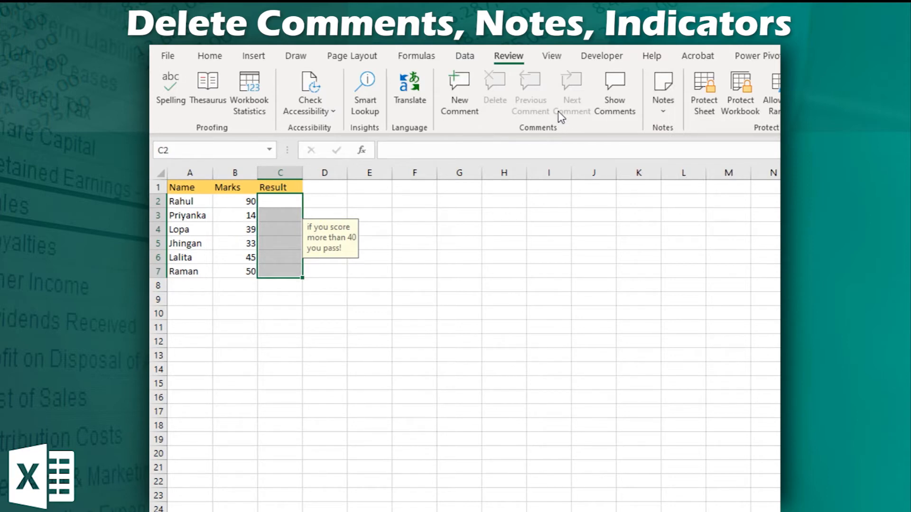
pyautogui.moveTo(571, 93)
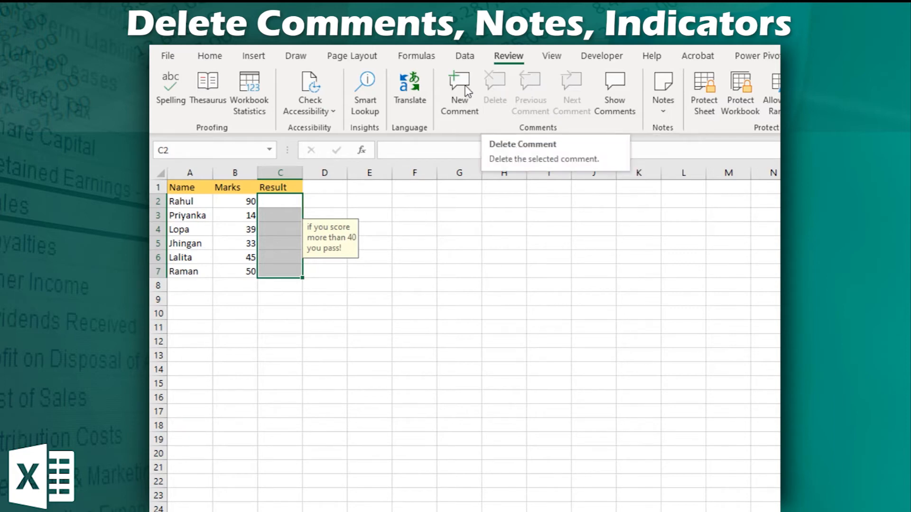
pyautogui.moveTo(529, 93)
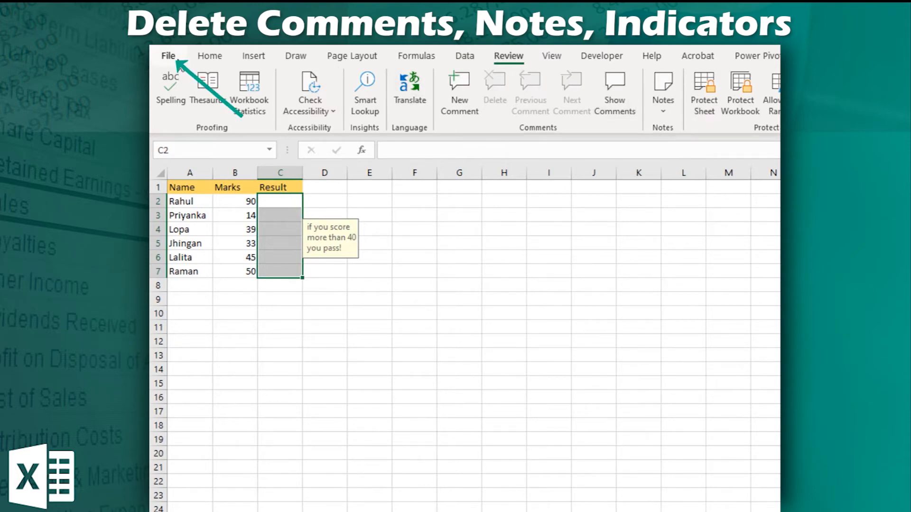
# Step: In Excel Options > Advanced > Display, choose 'No comments, notes, or indicators' and confirm
pyautogui.click(168, 56)
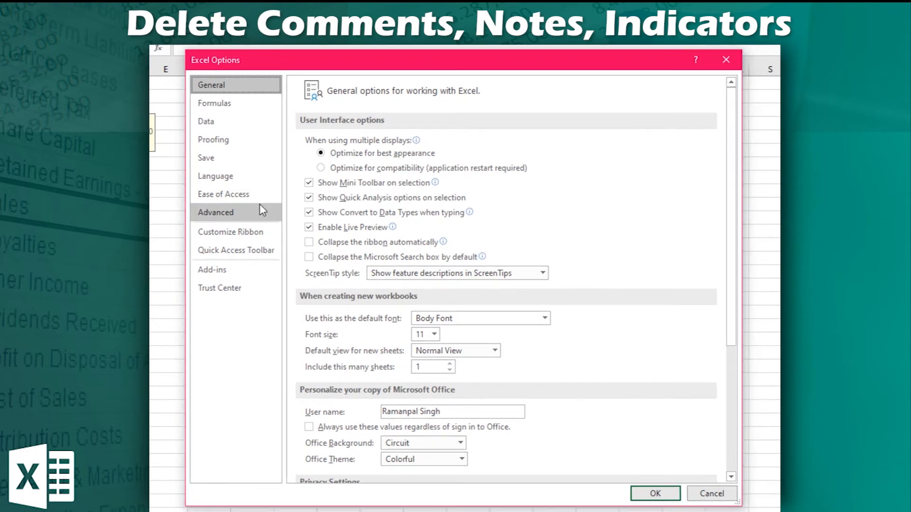
pyautogui.click(215, 211)
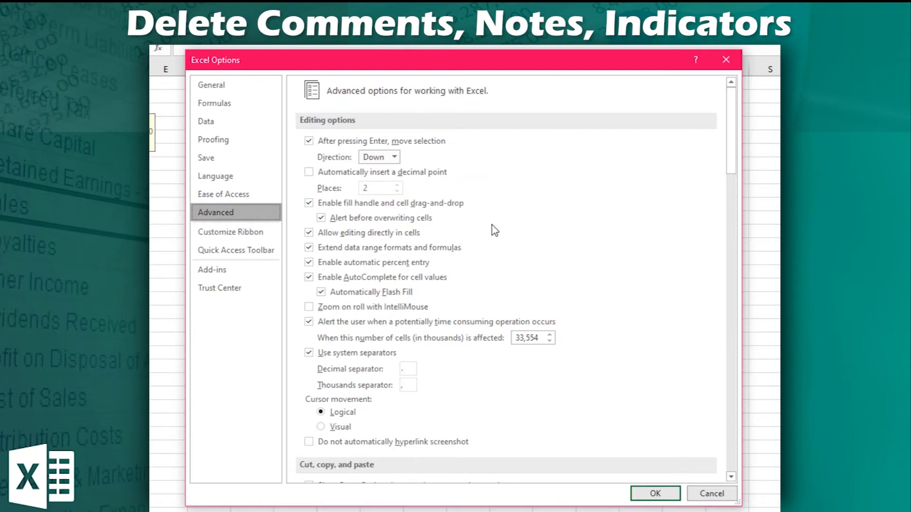
pyautogui.scroll(-3)
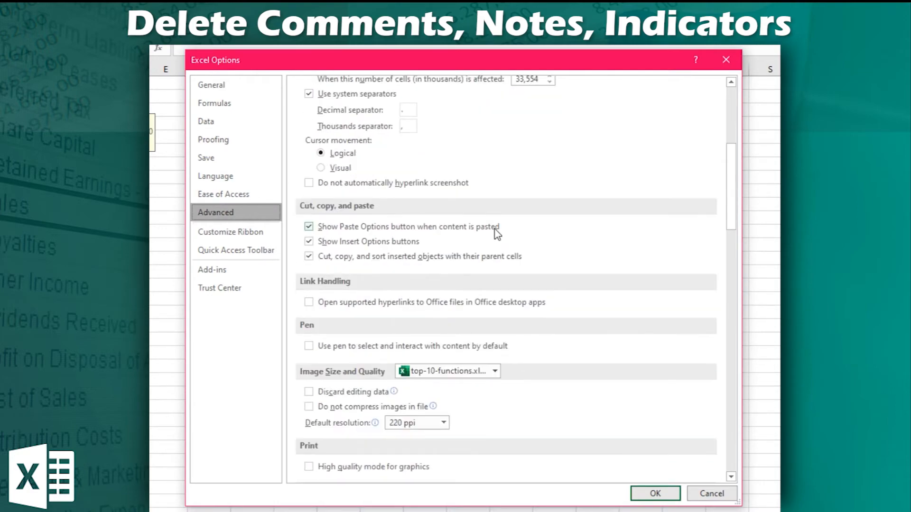
pyautogui.scroll(-3)
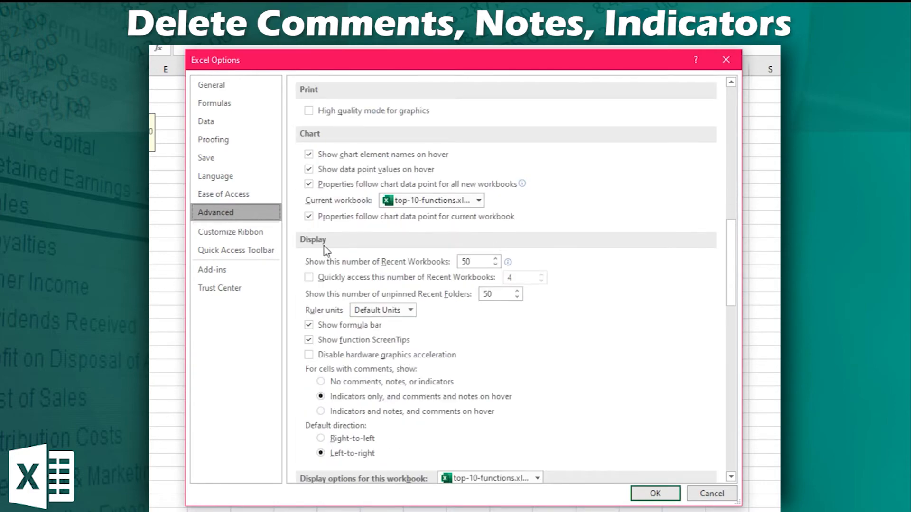
pyautogui.click(309, 353)
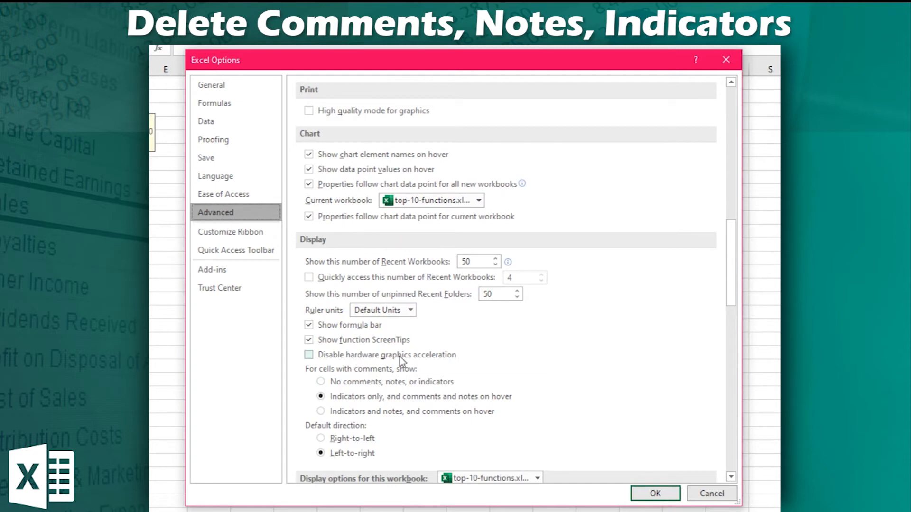
pyautogui.scroll(-3)
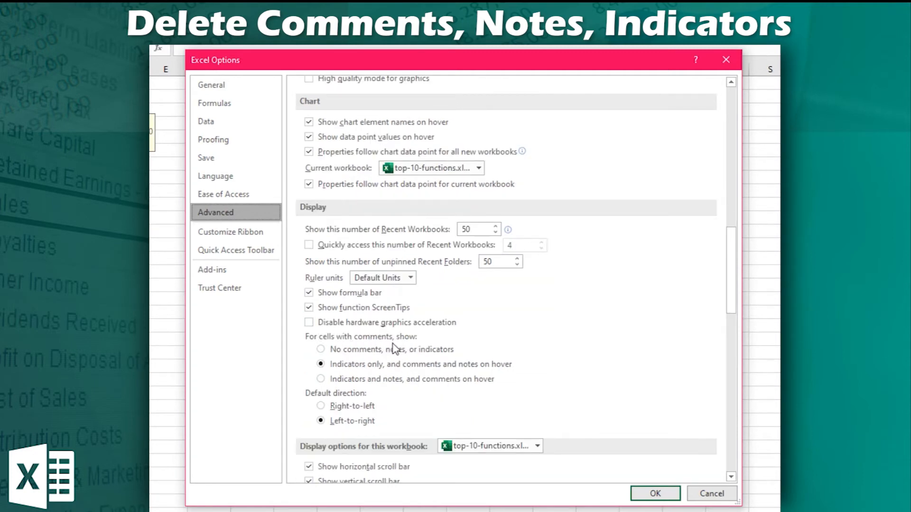
pyautogui.moveTo(381, 413)
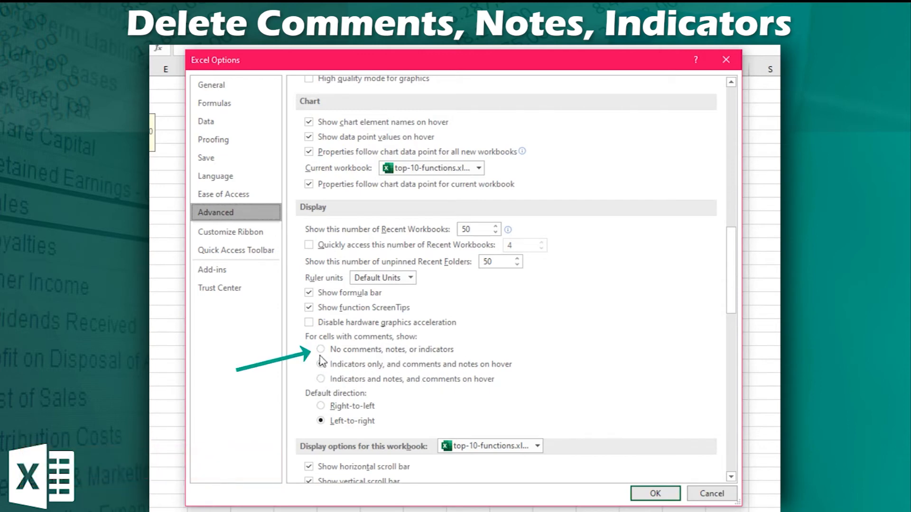
pyautogui.click(320, 349)
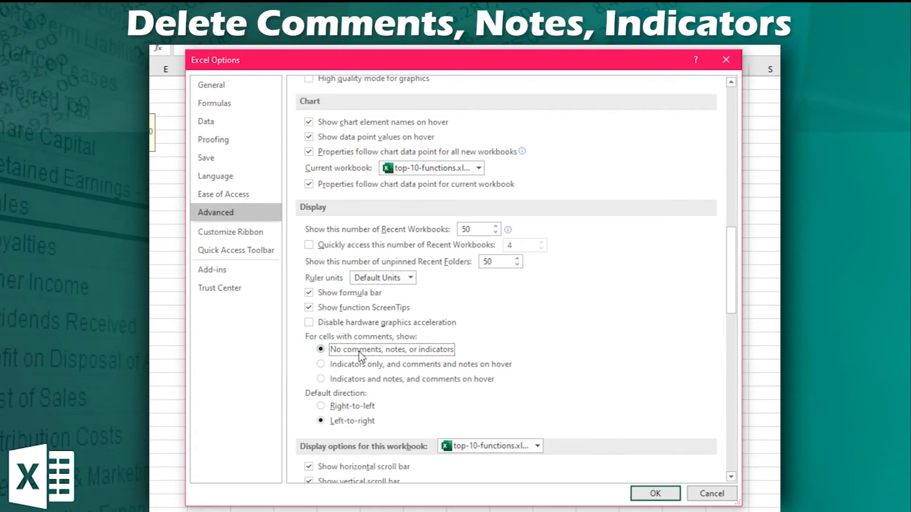
pyautogui.click(655, 493)
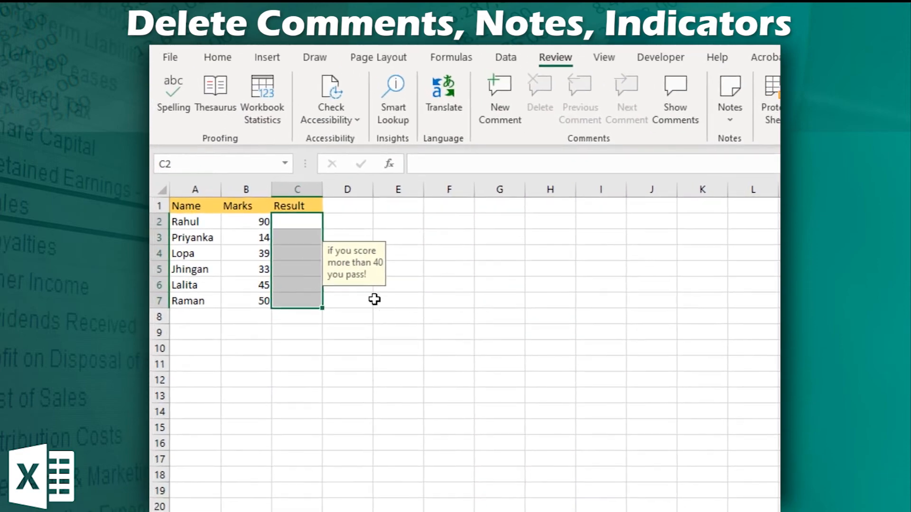
pyautogui.moveTo(363, 291)
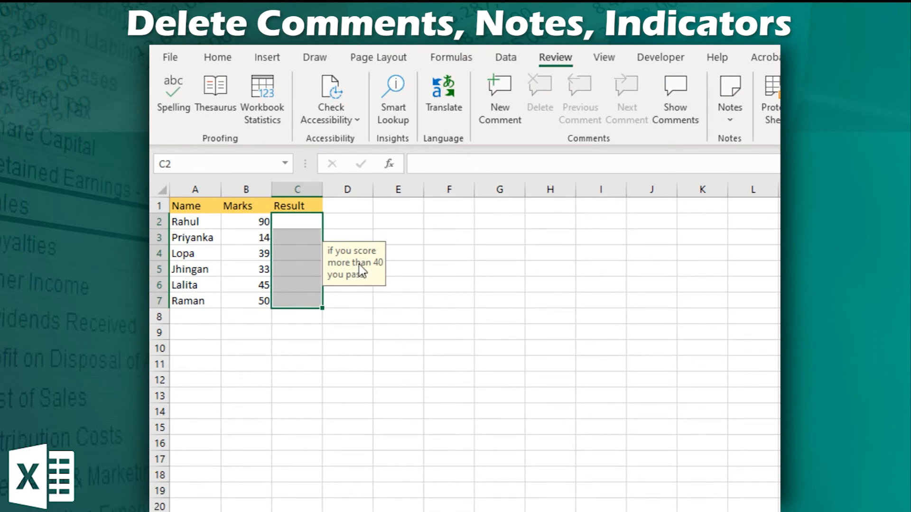
pyautogui.moveTo(357, 271)
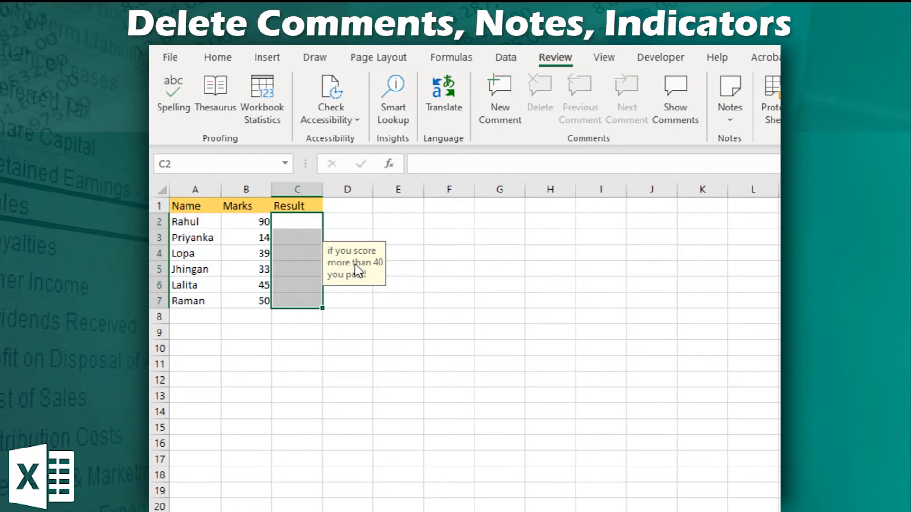
pyautogui.moveTo(350, 274)
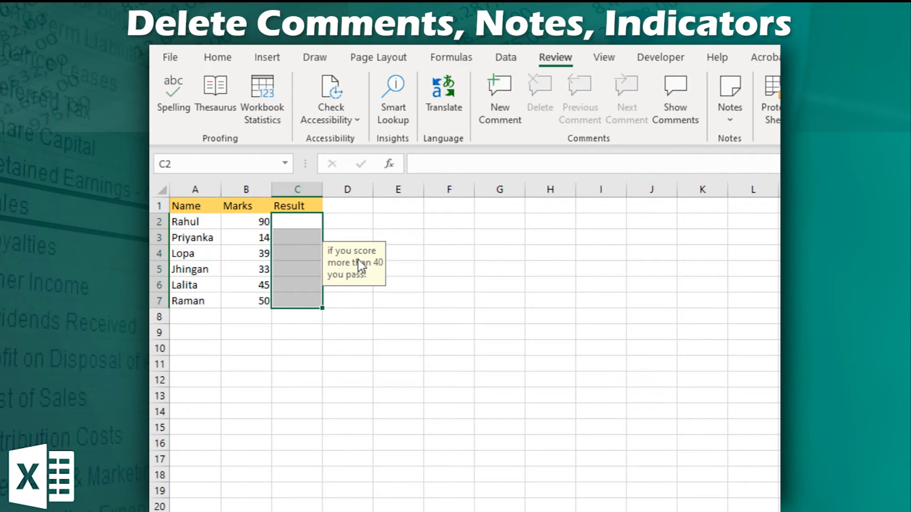
# Step: Reselect Result cells C2:C7 and go to the Data tools
pyautogui.moveTo(297, 301); pyautogui.dragTo(297, 237)
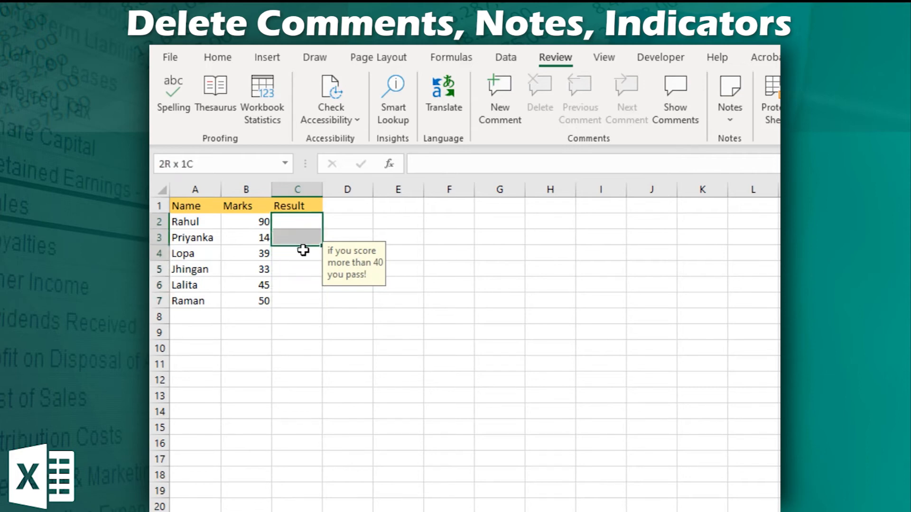
pyautogui.moveTo(297, 221); pyautogui.dragTo(297, 301)
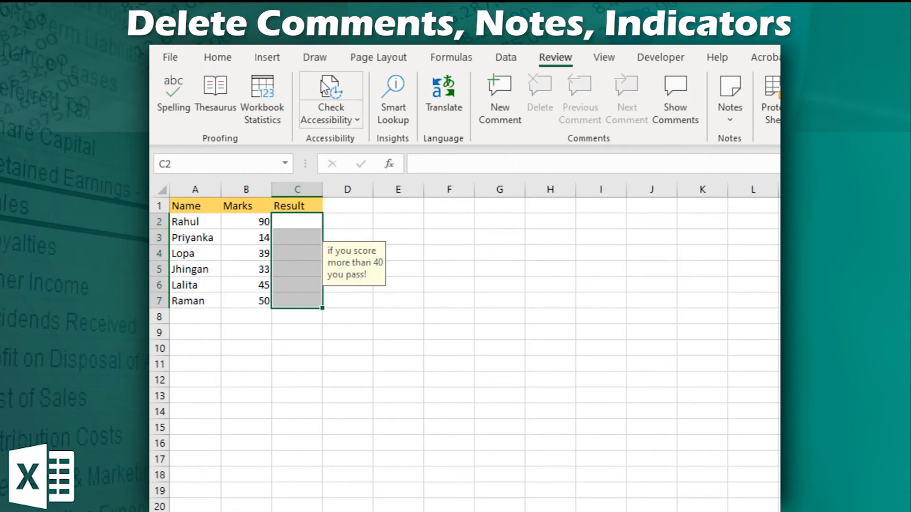
pyautogui.click(477, 57)
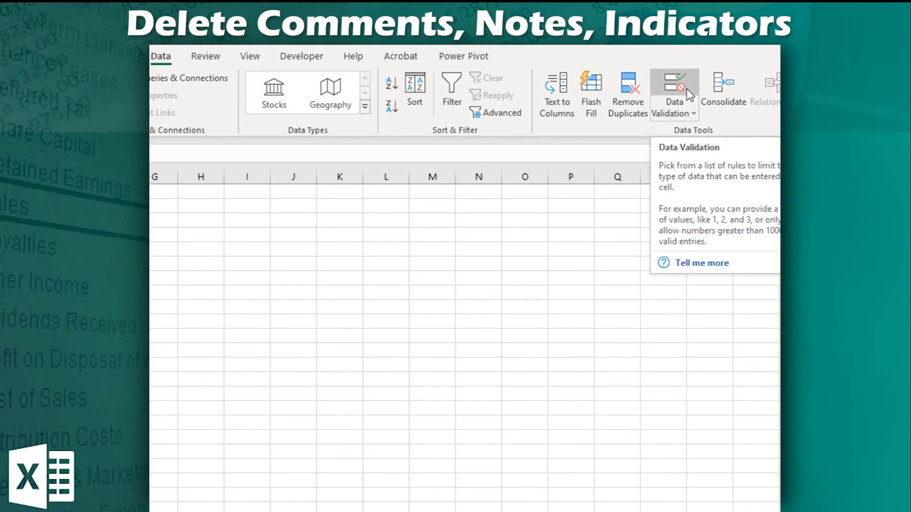
# Step: In Data Validation's Input Message tab, uncheck 'Show input message when cell is selected'
pyautogui.click(674, 93)
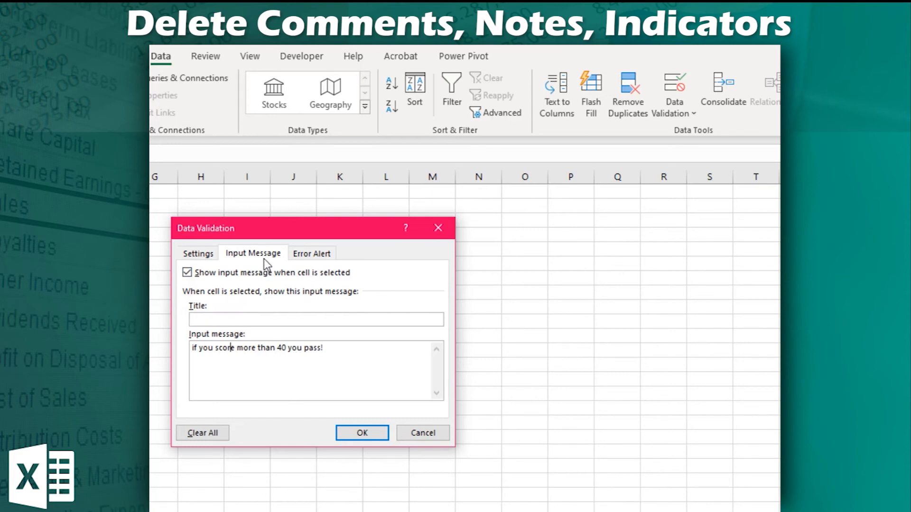
pyautogui.moveTo(245, 343)
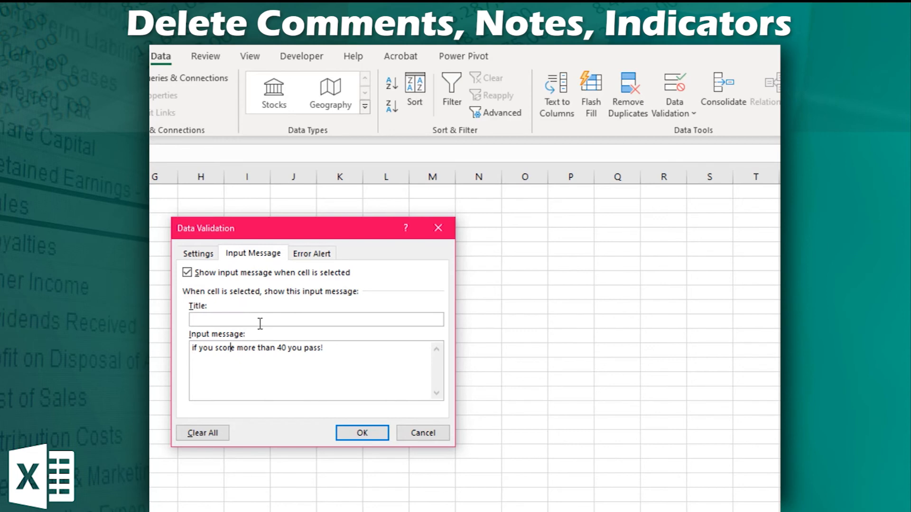
pyautogui.moveTo(316, 352)
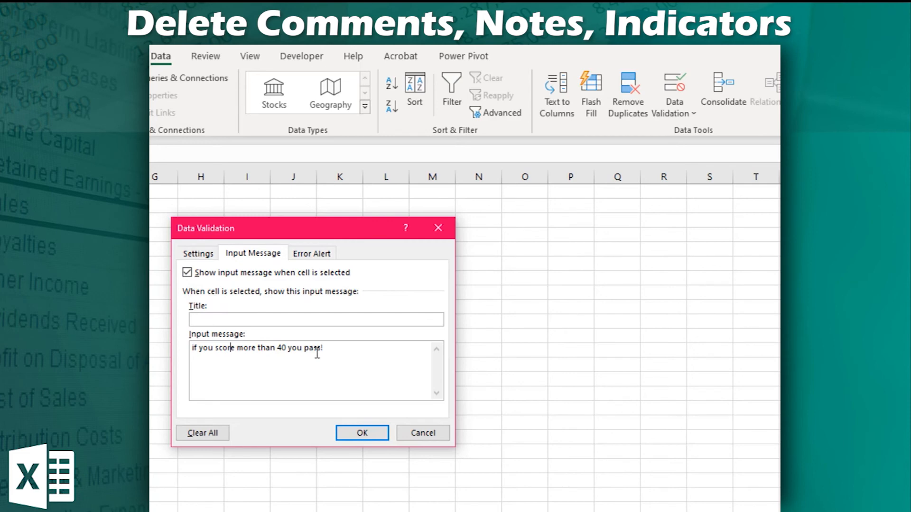
pyautogui.click(187, 272)
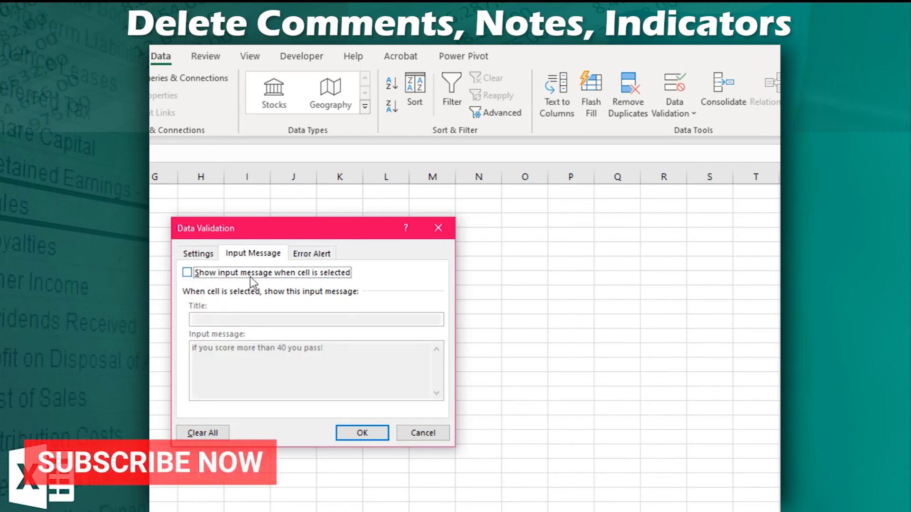
pyautogui.moveTo(379, 294)
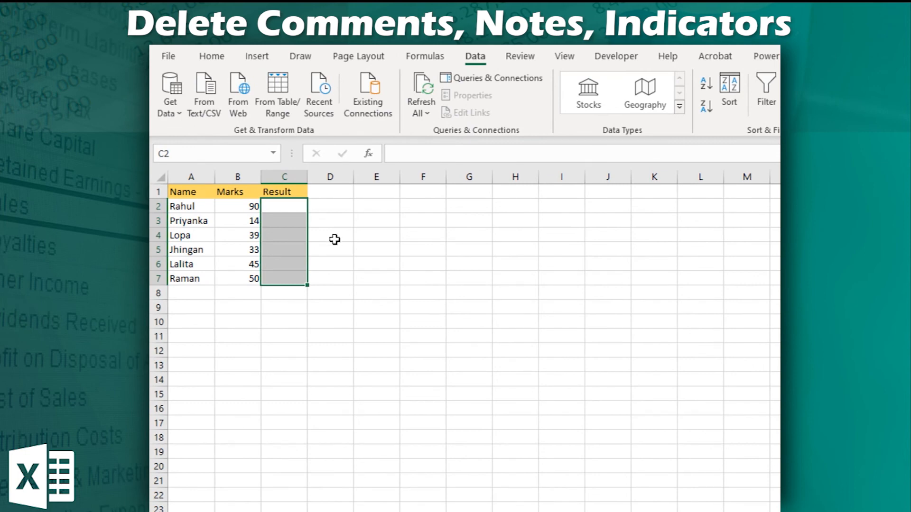
pyautogui.moveTo(330, 237)
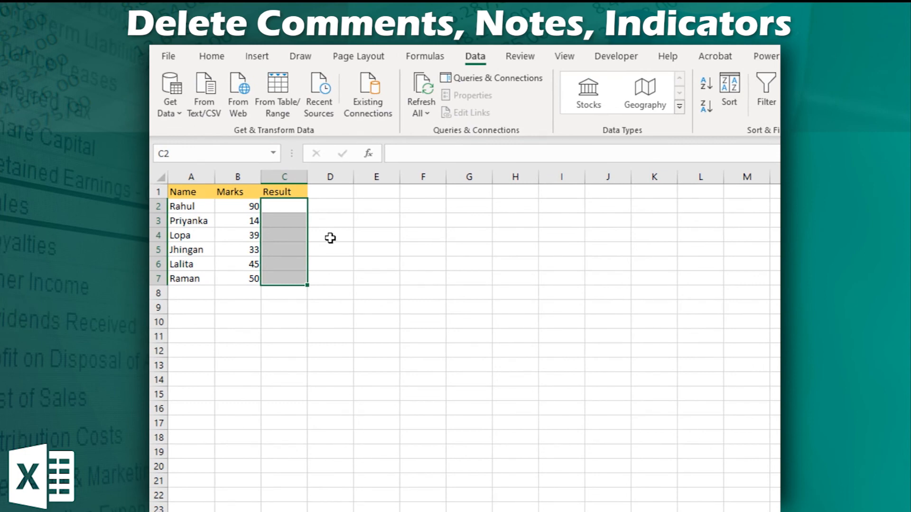